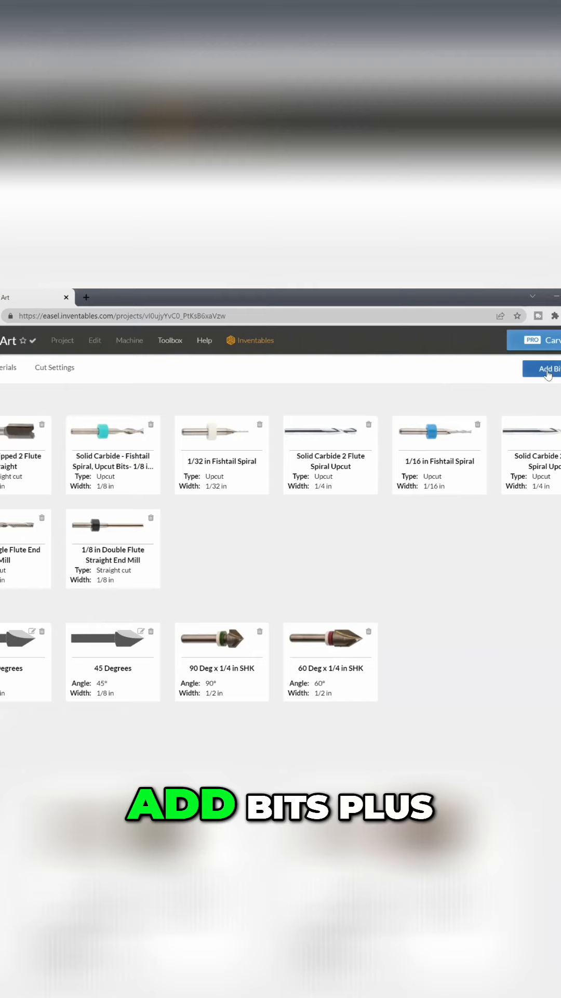
# Bring up the Add Bits choices in the bit library
pyautogui.click(545, 368)
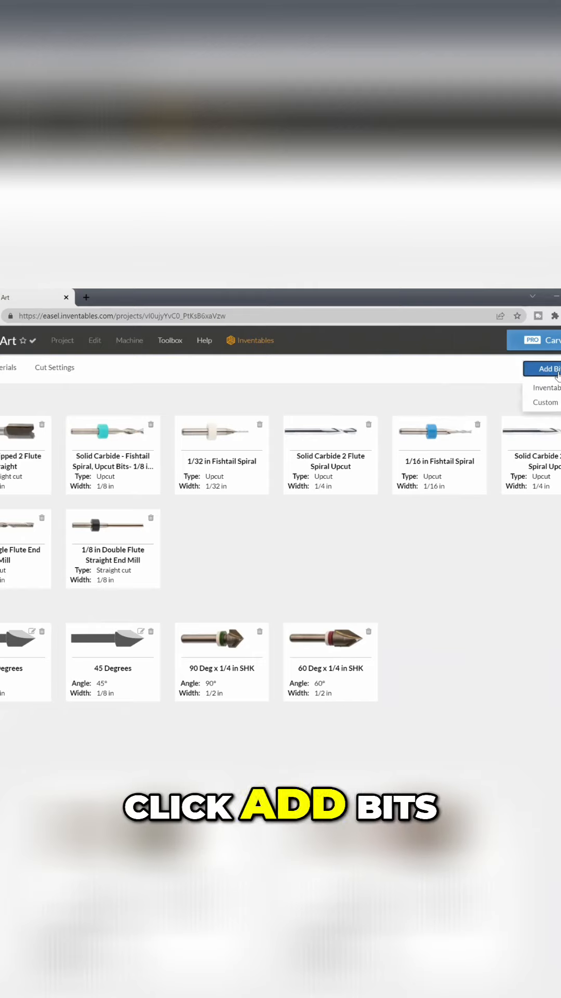
# Browse the Inventables bit catalog down to the High Speed Steel Single Flute Upcut Spiral
pyautogui.click(546, 387)
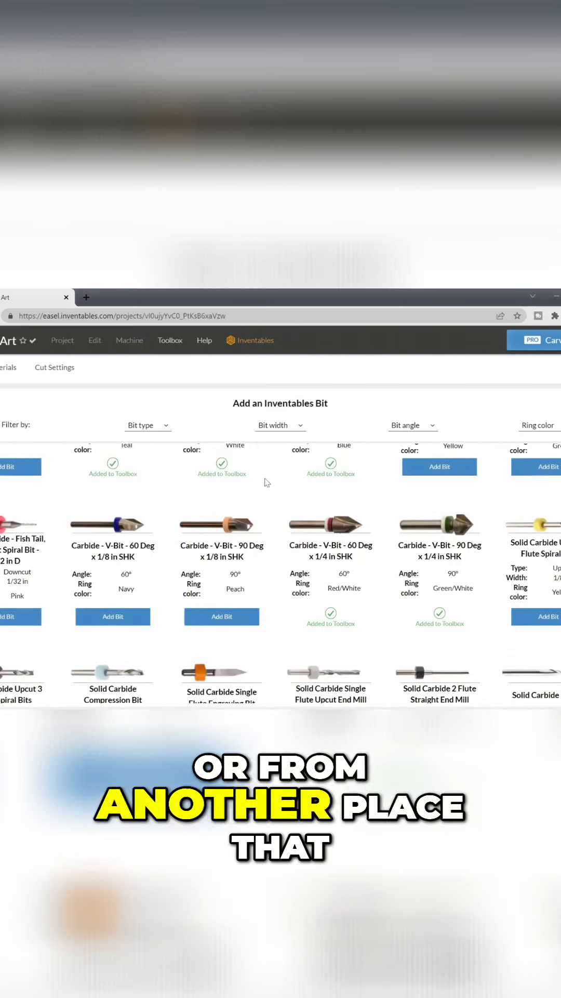
pyautogui.scroll(-3)
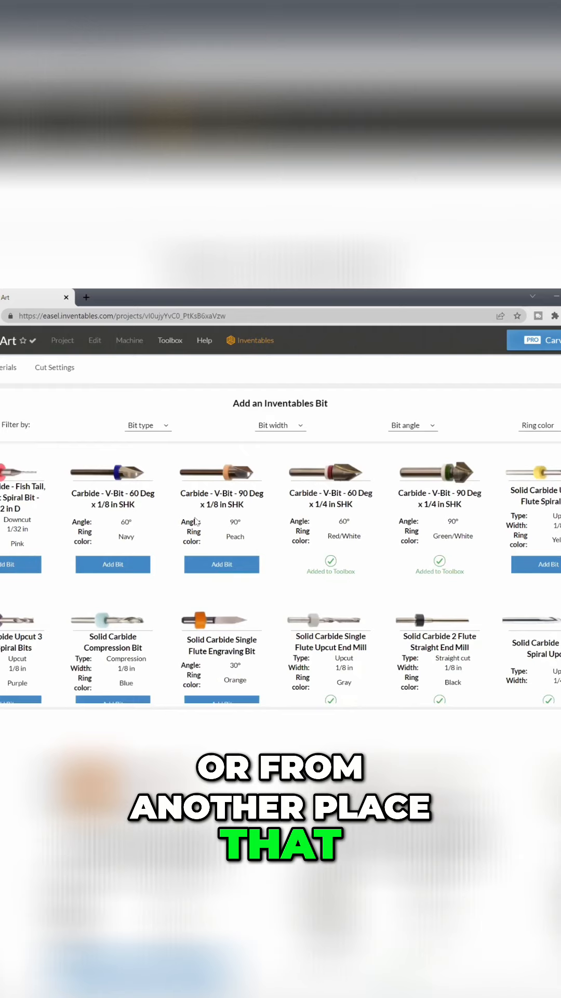
pyautogui.moveTo(274, 518)
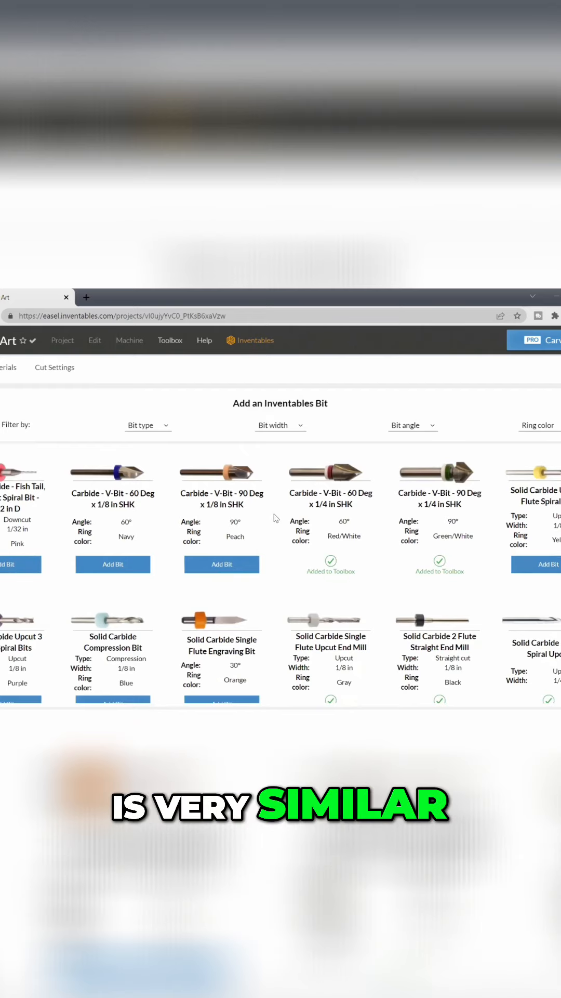
pyautogui.scroll(-3)
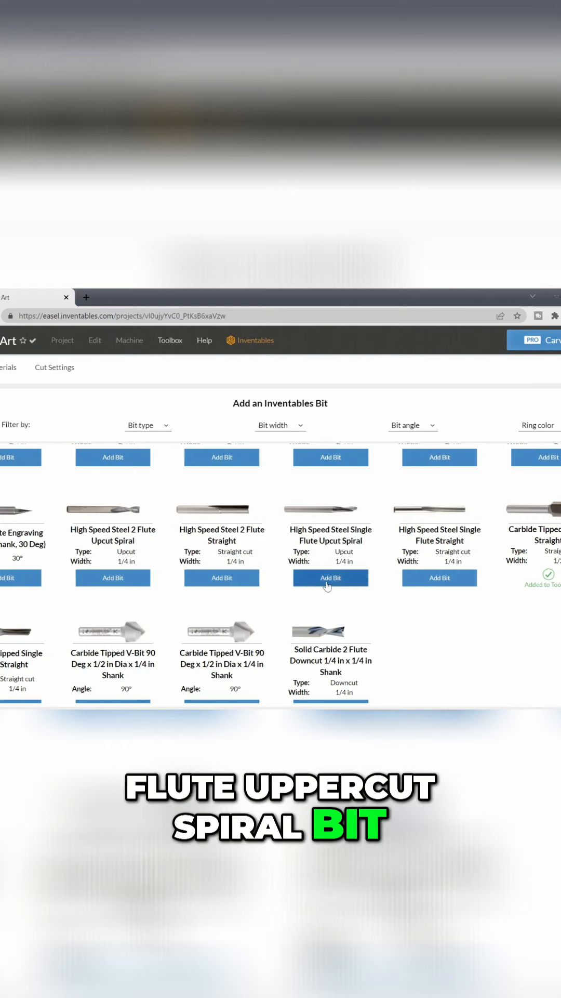
# Add the High Speed Steel Single Flute Upcut Spiral bit to the library
pyautogui.click(331, 578)
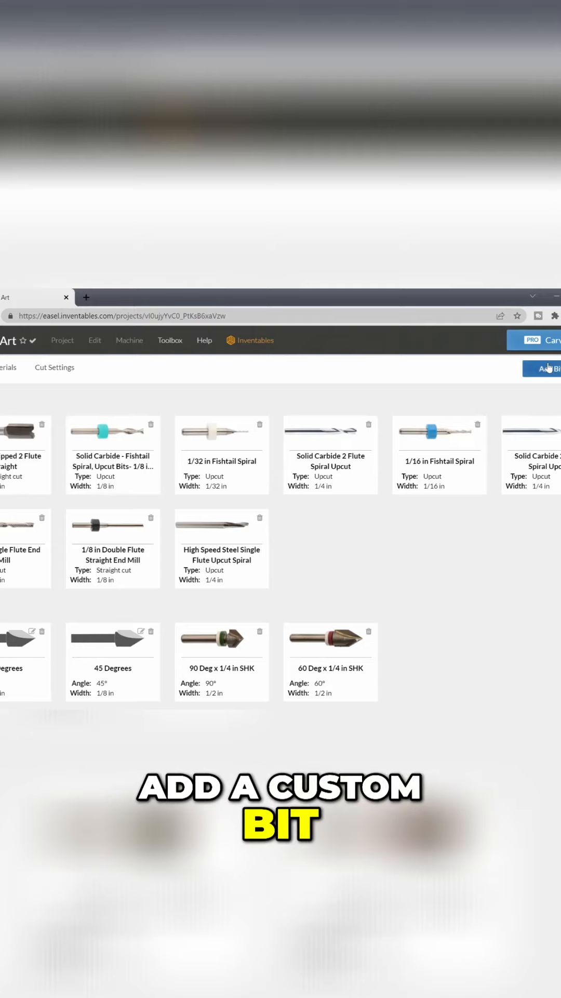
# Start a new custom bit and focus its Name field
pyautogui.click(547, 368)
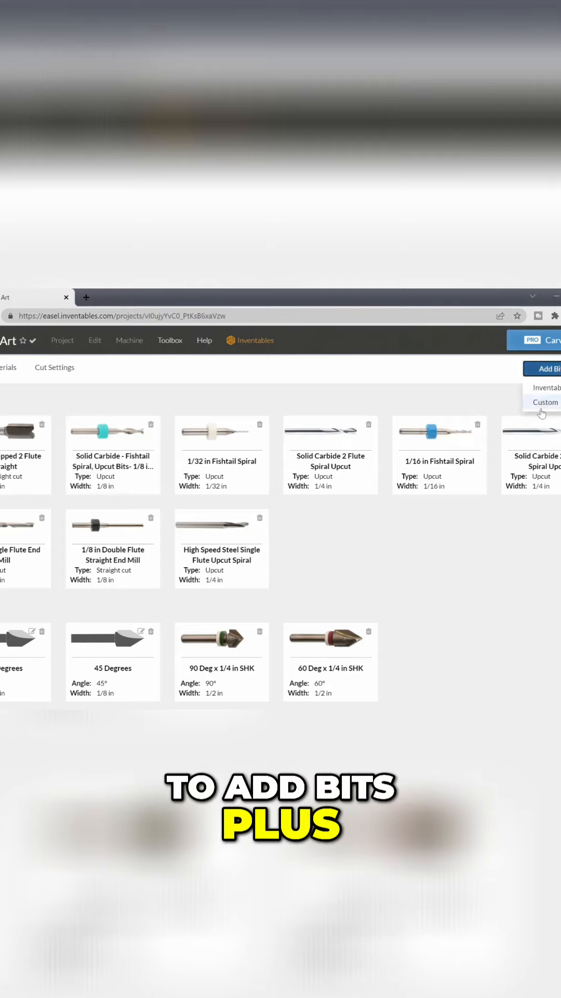
pyautogui.click(546, 402)
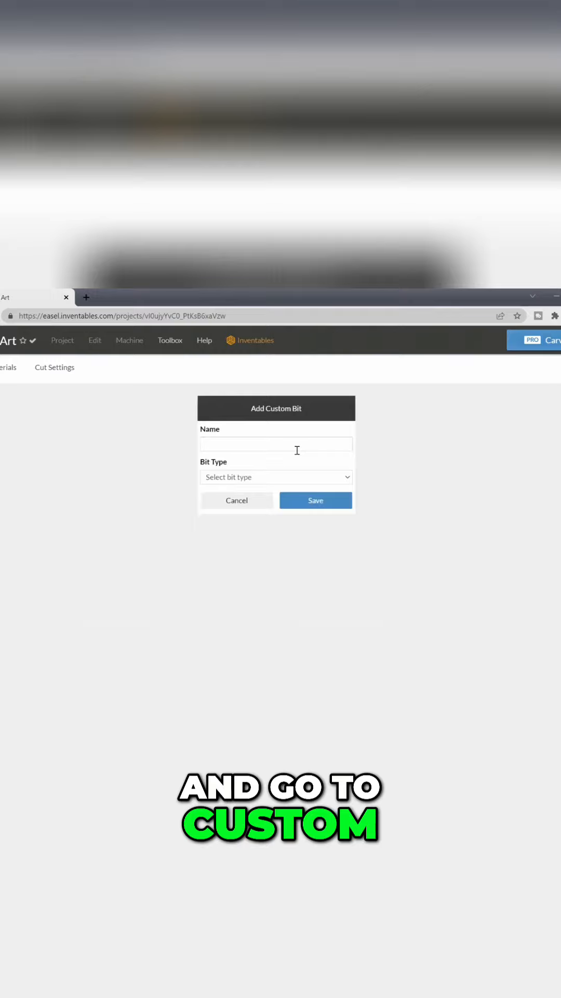
pyautogui.click(275, 444)
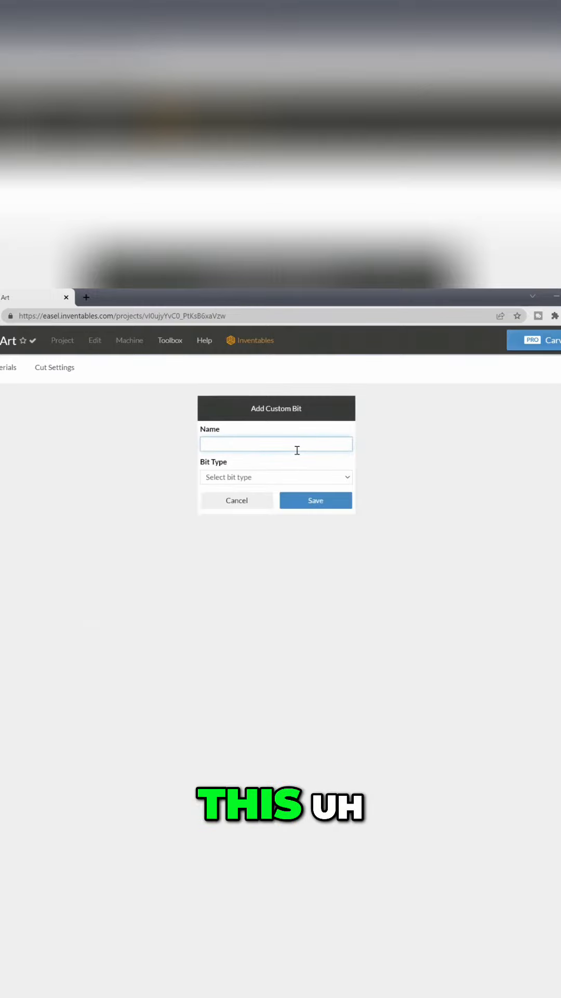
# Name the custom bit 'Record Single Flute Bit' and show the bit type choices
pyautogui.write('Record Single Flute Bit')
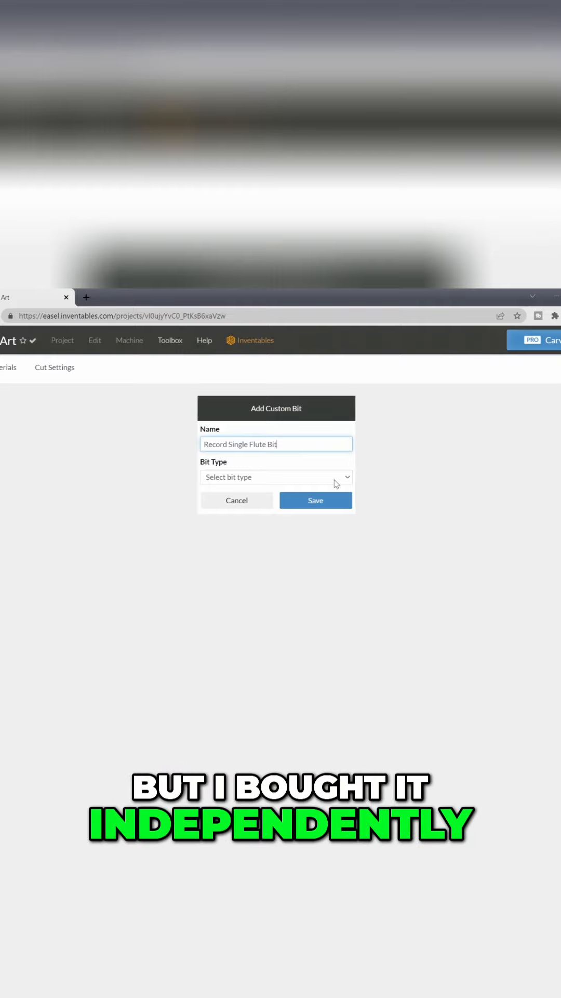
pyautogui.click(276, 477)
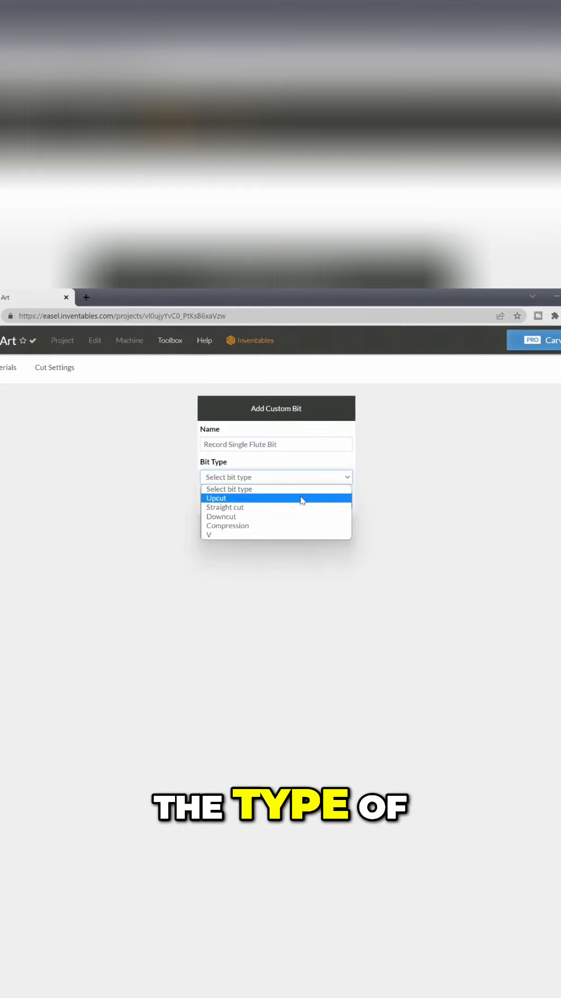
pyautogui.moveTo(296, 507)
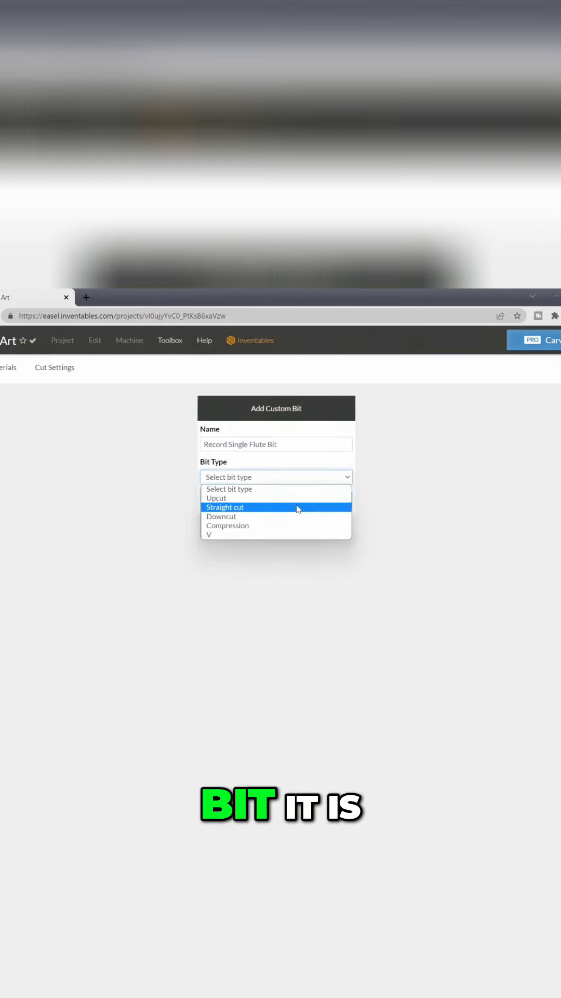